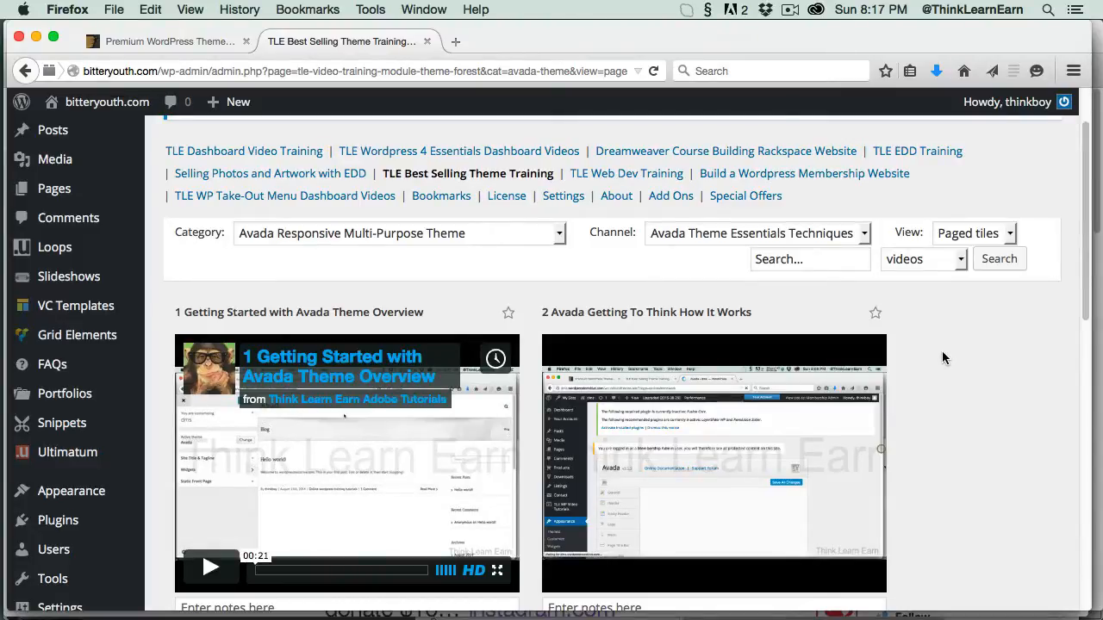
# Step: Browse ThemeForest's best-selling WordPress themes list, with Avada on top at 128,743 sales, and return to the top
pyautogui.click(164, 42)
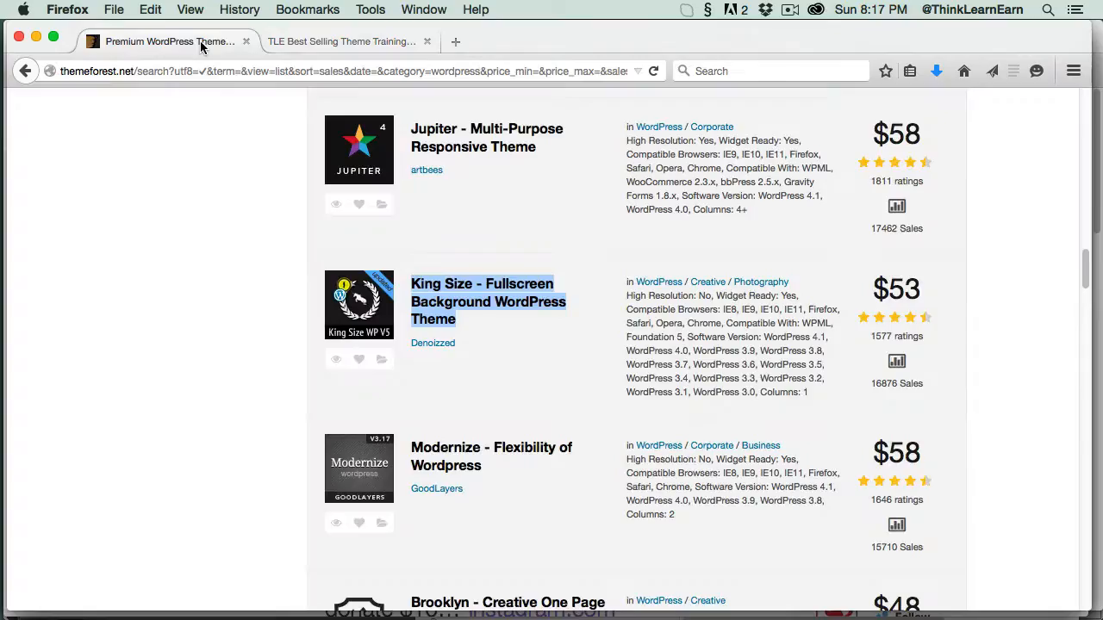
pyautogui.scroll(3)
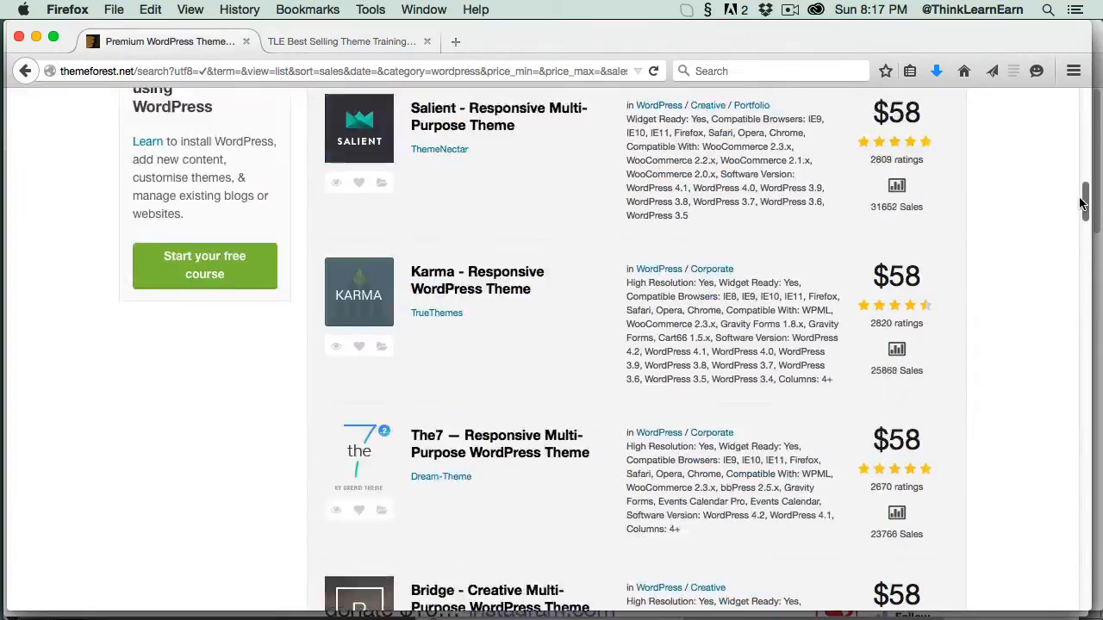
pyautogui.scroll(3)
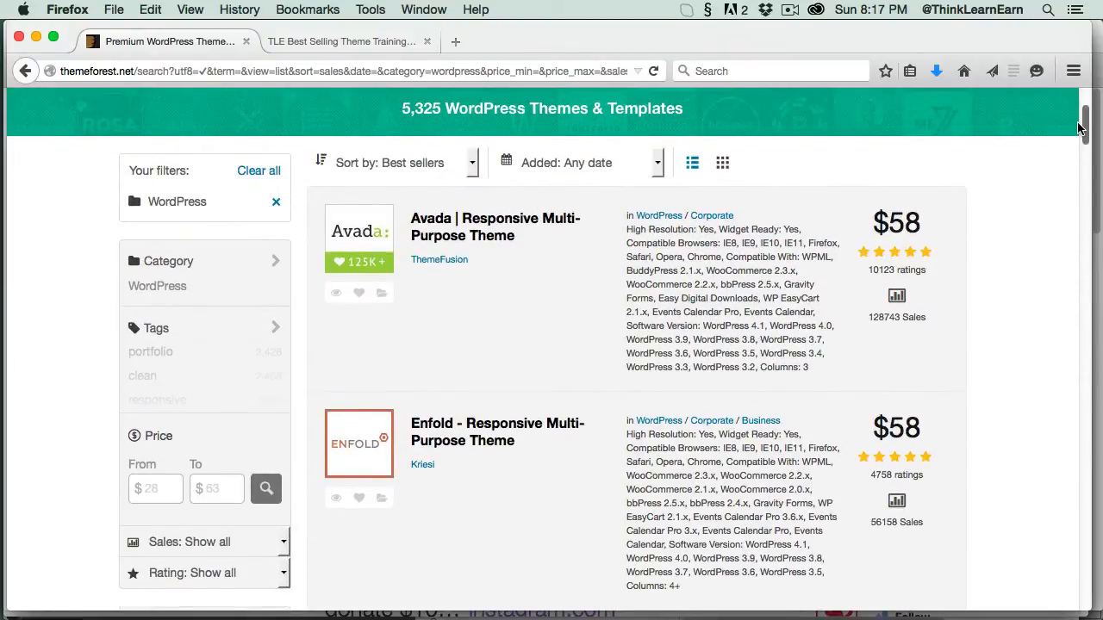
pyautogui.scroll(-3)
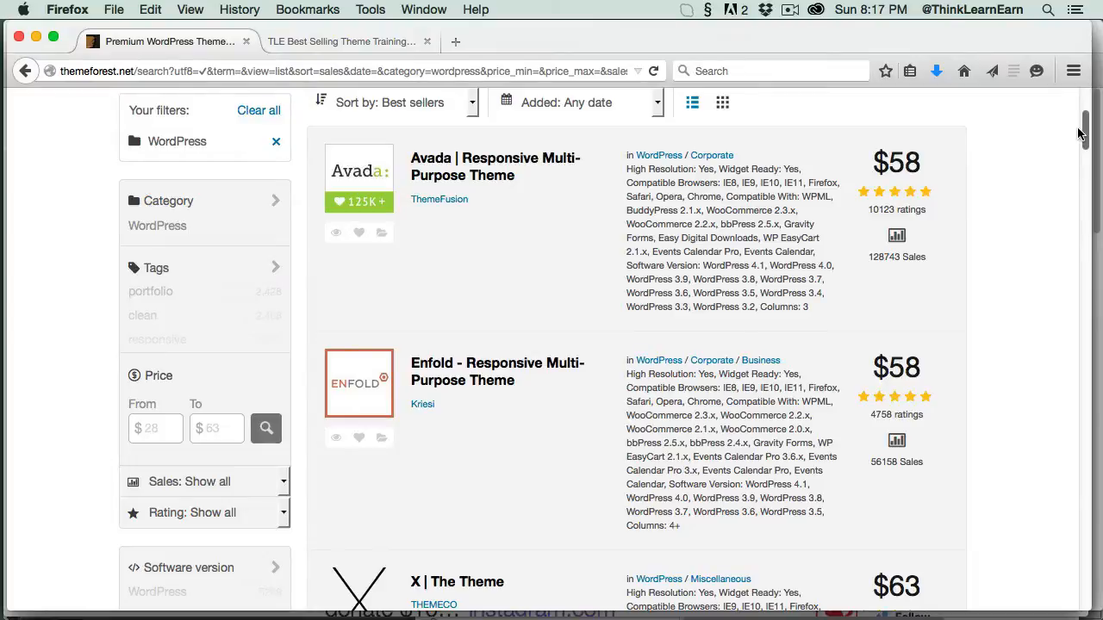
pyautogui.scroll(-3)
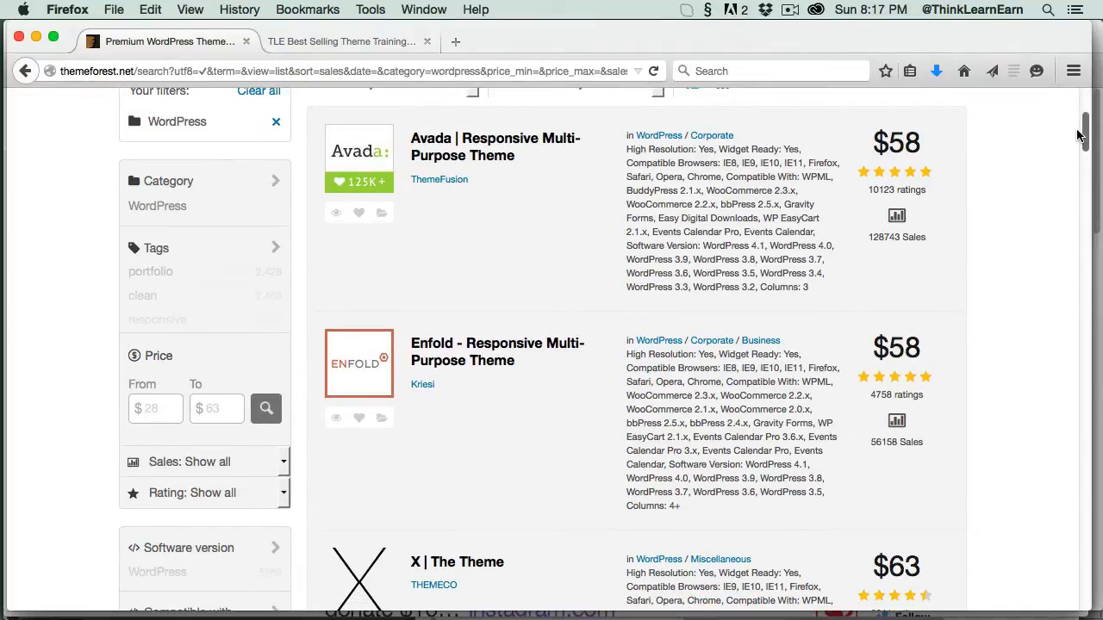
pyautogui.moveTo(885, 253)
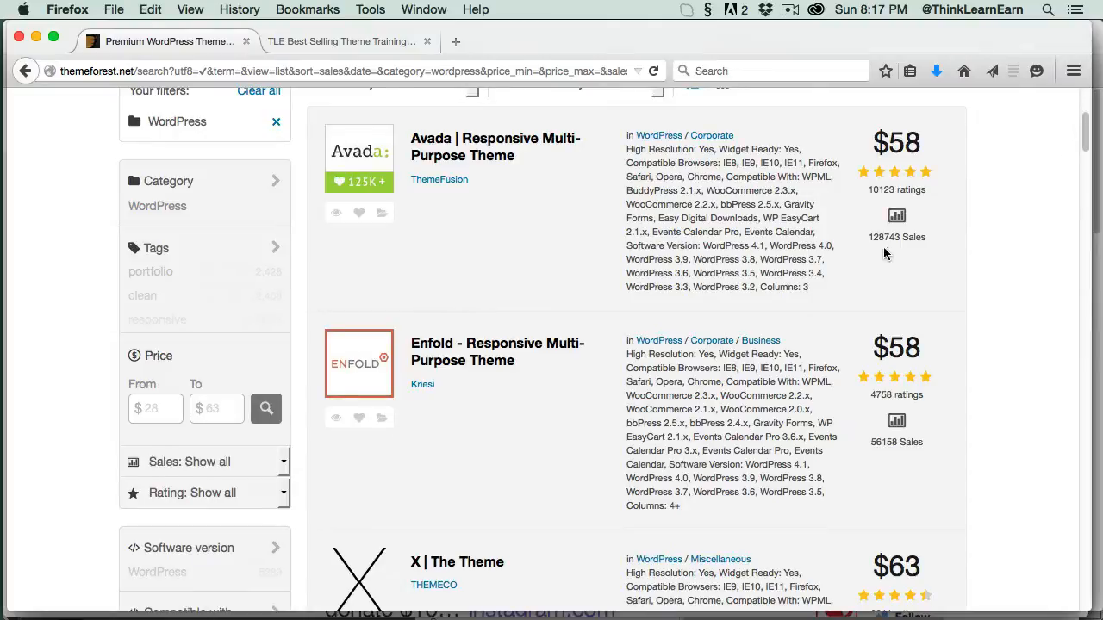
pyautogui.moveTo(995, 234)
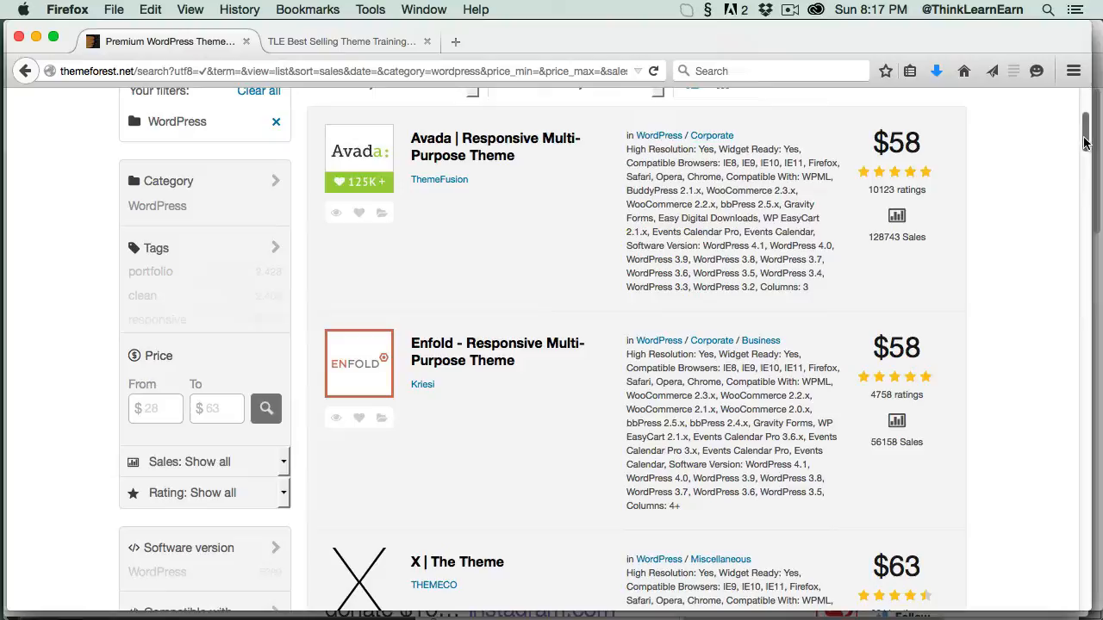
pyautogui.scroll(-3)
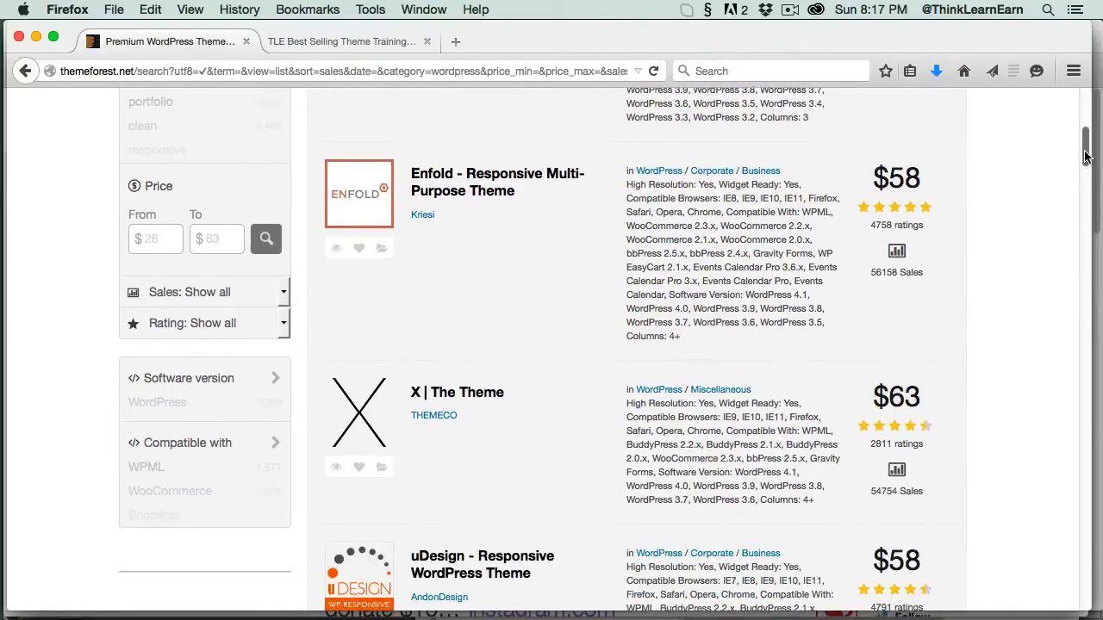
pyautogui.scroll(-3)
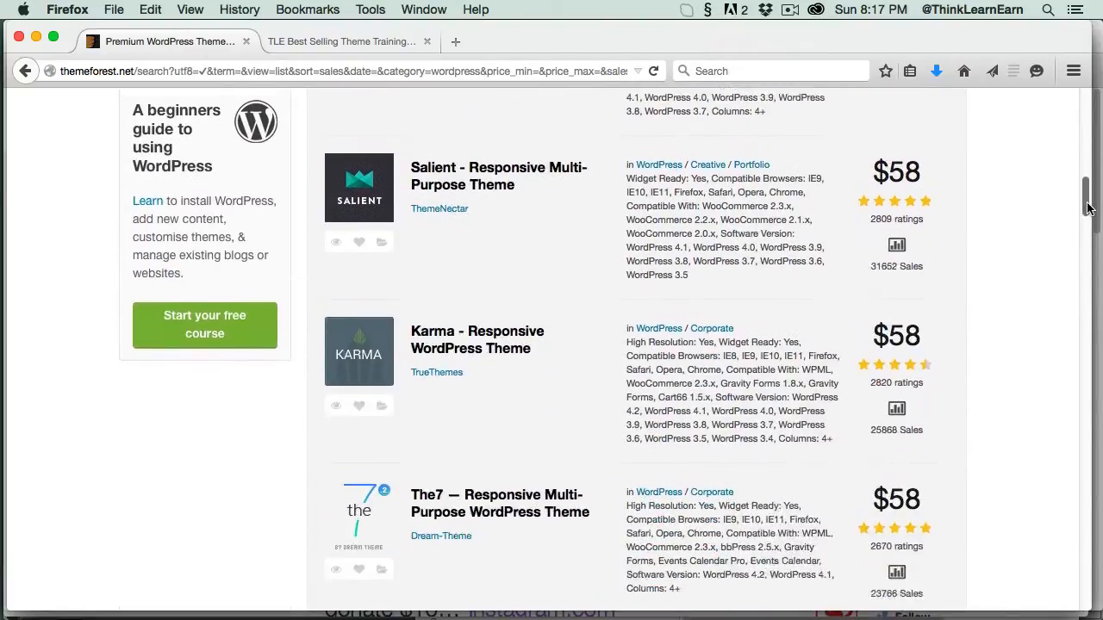
pyautogui.scroll(-3)
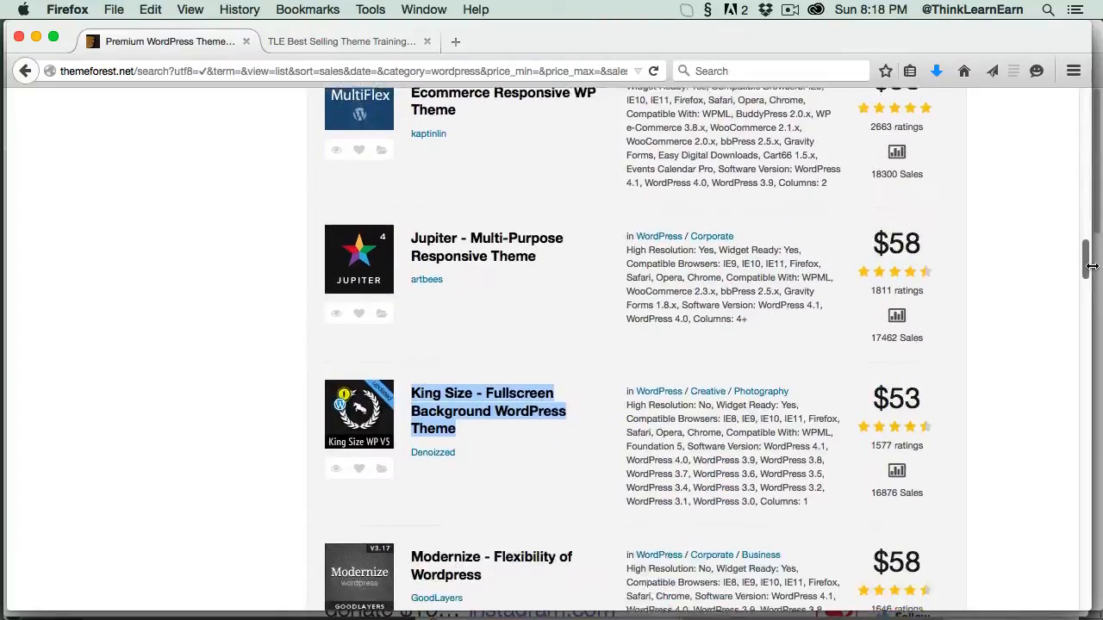
pyautogui.scroll(-3)
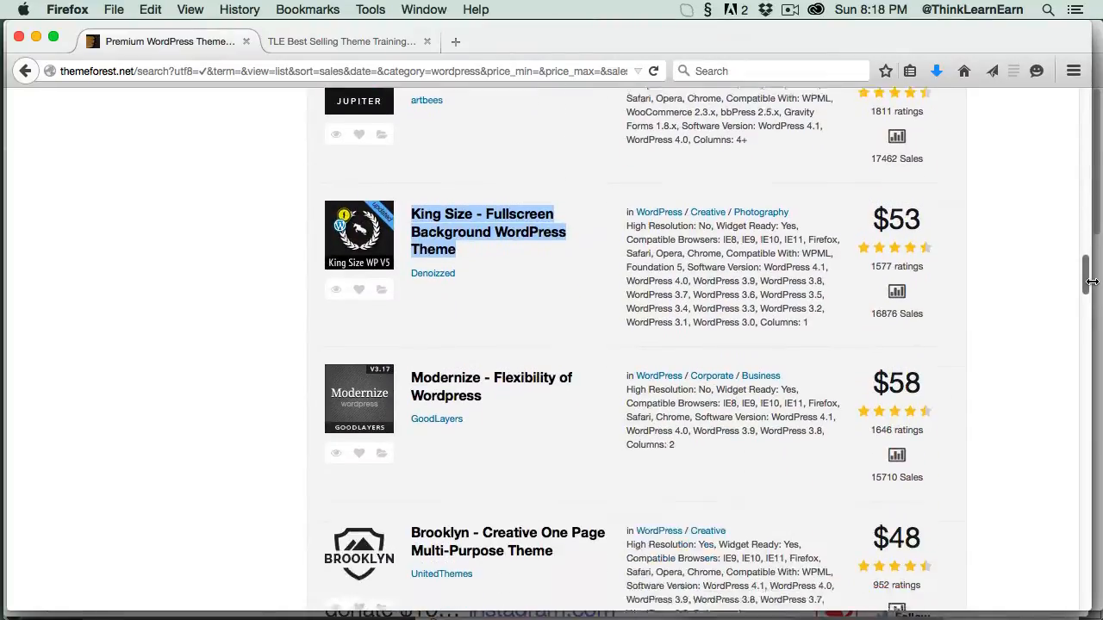
pyautogui.scroll(-3)
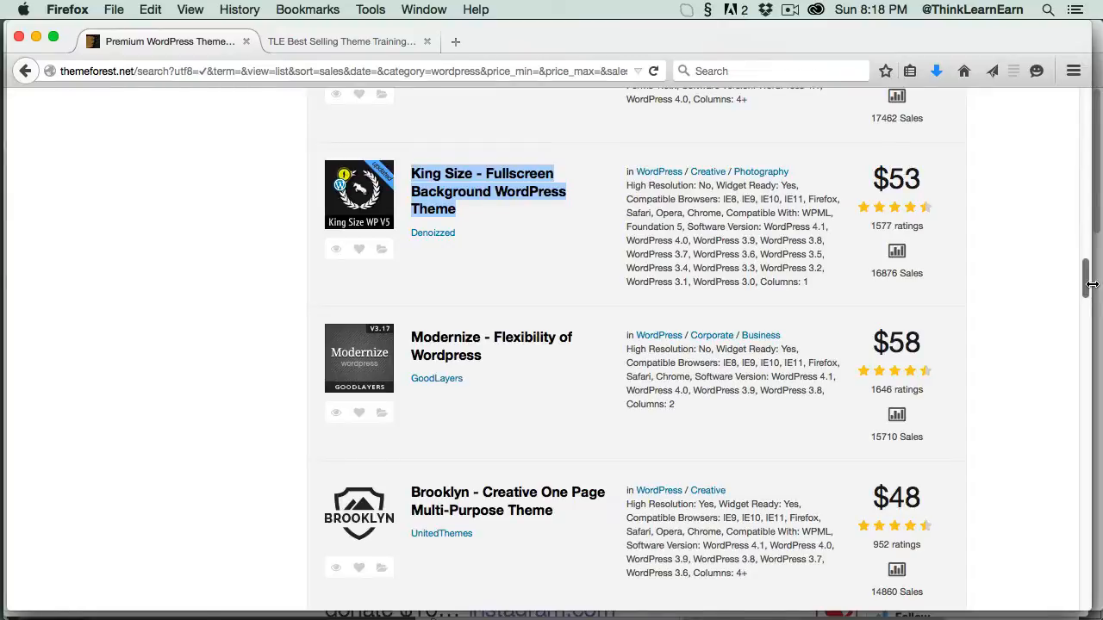
pyautogui.scroll(3)
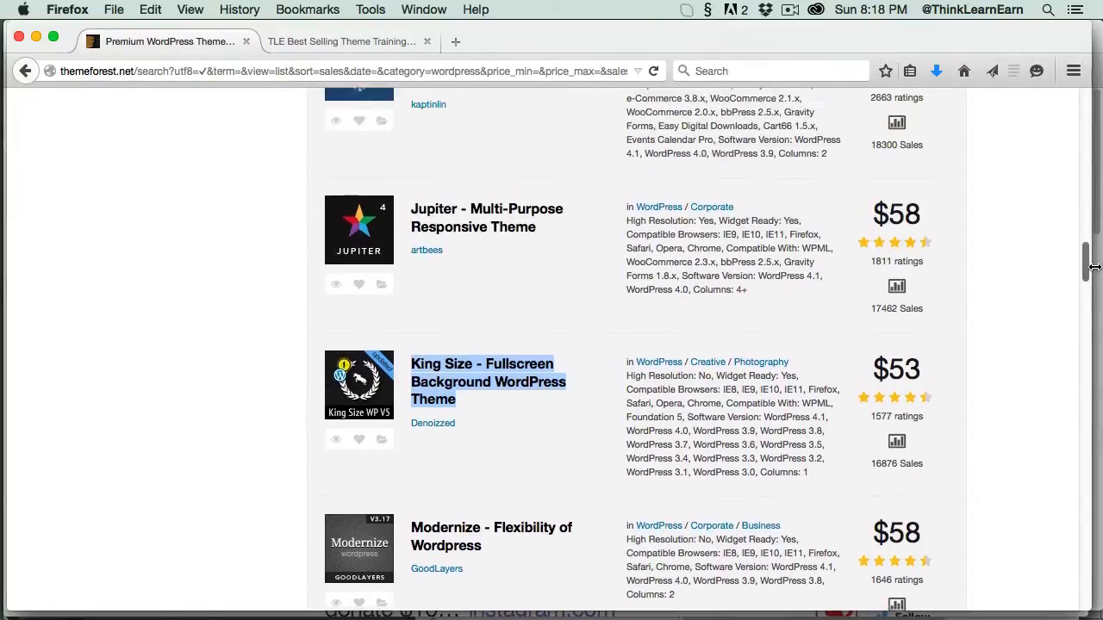
pyautogui.scroll(3)
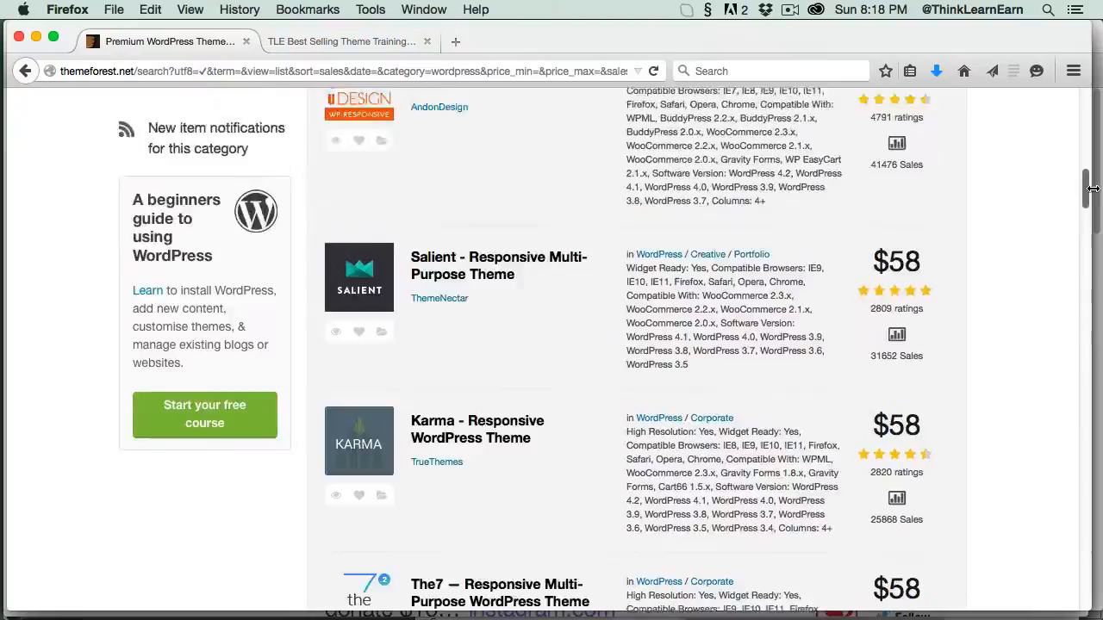
pyautogui.scroll(3)
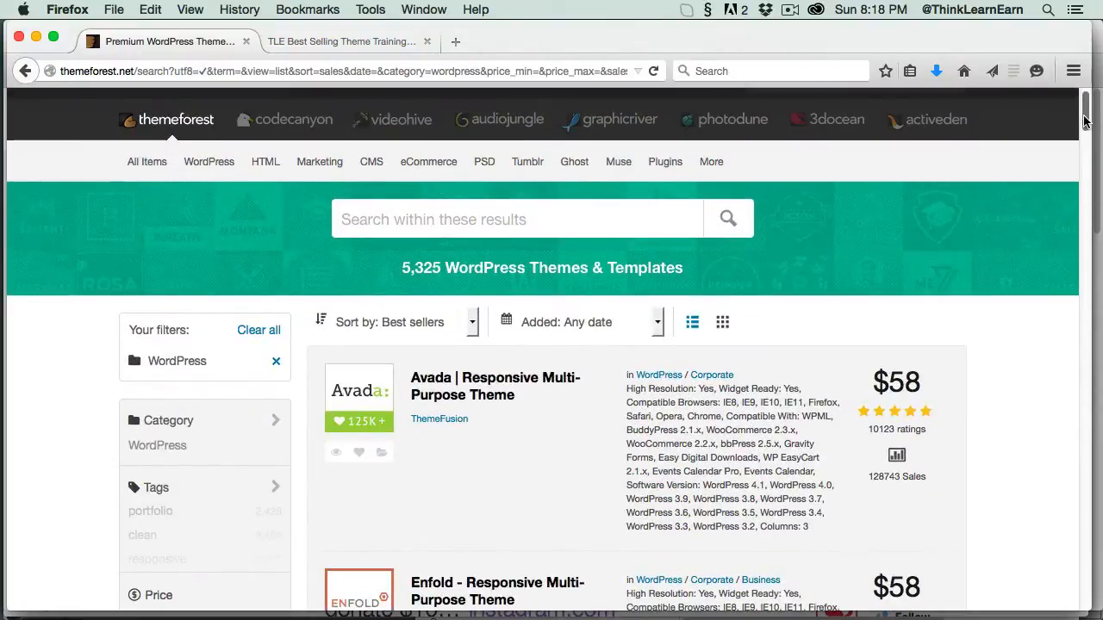
# Step: Return to the TLE Best Selling Theme Training admin page showing Avada Theme Essentials videos
pyautogui.click(341, 41)
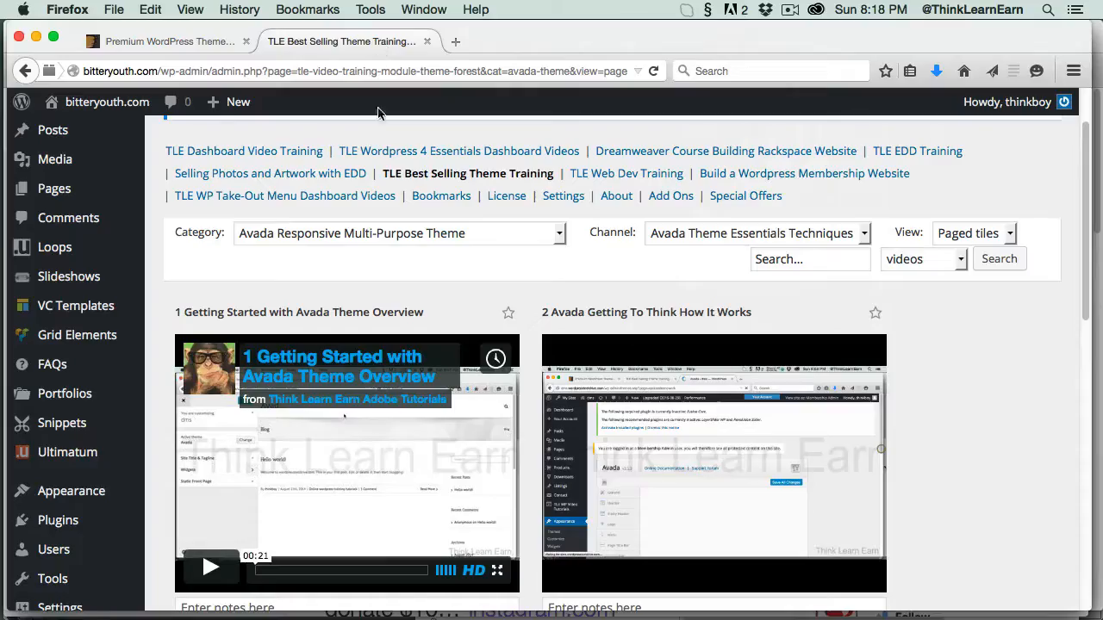
pyautogui.moveTo(425, 243)
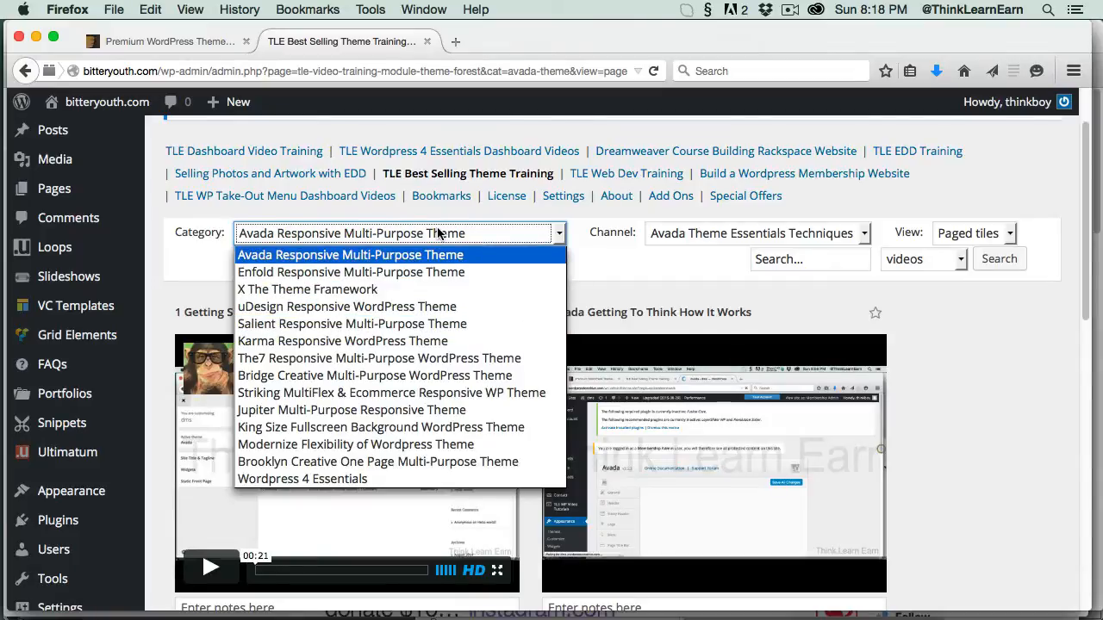
pyautogui.moveTo(344, 482)
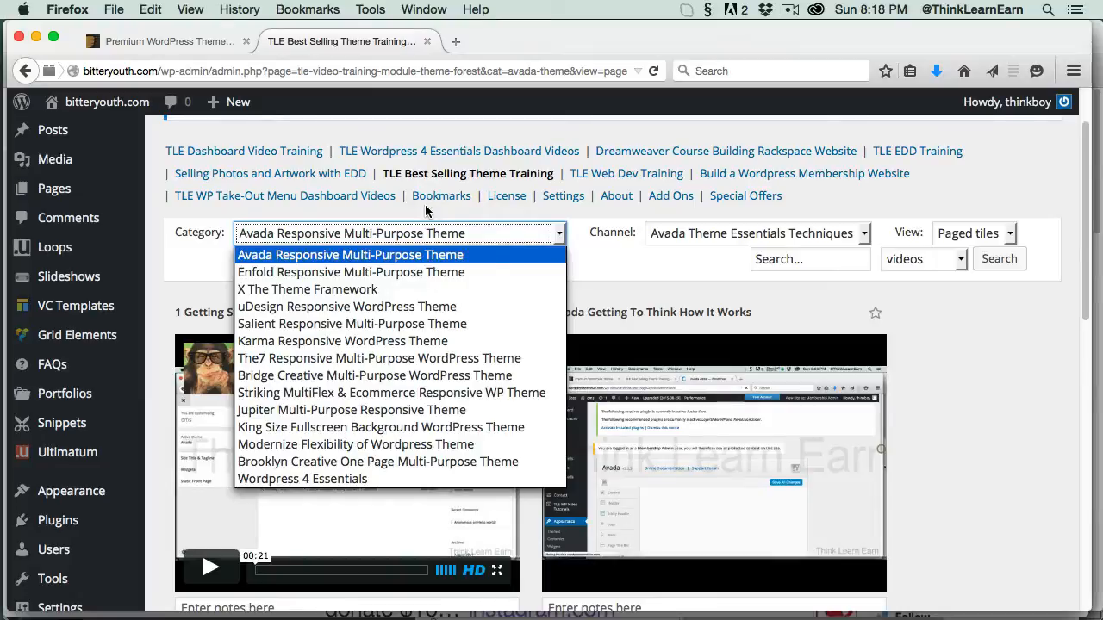
# Step: Browse the Category dropdown and close it, keeping Avada Responsive Multi-Purpose Theme selected
pyautogui.click(350, 255)
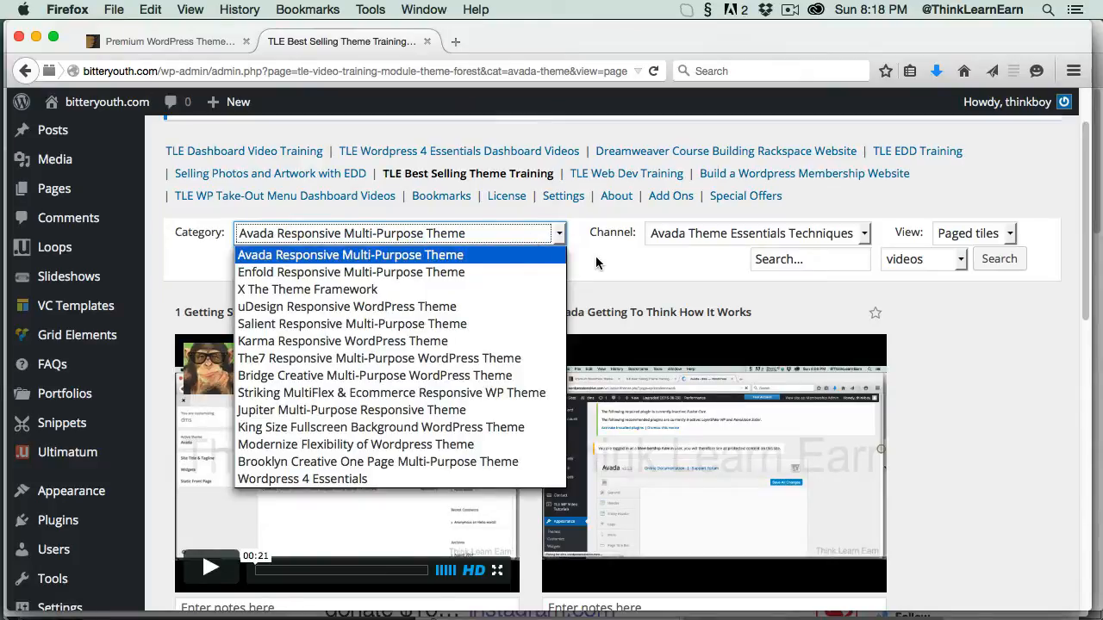
pyautogui.click(350, 254)
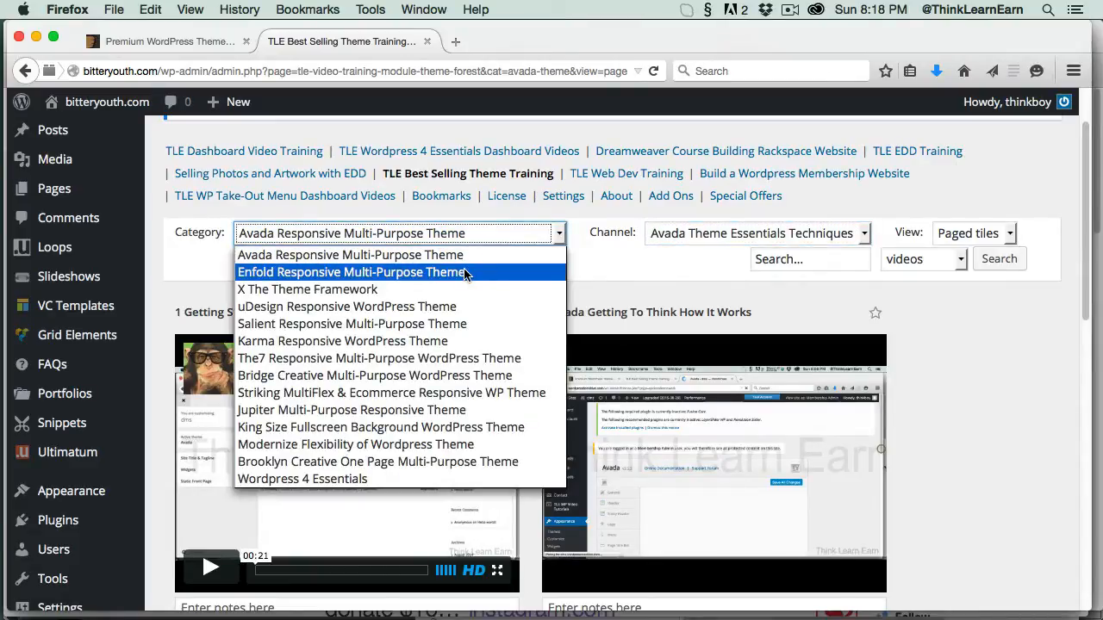
pyautogui.moveTo(599, 271)
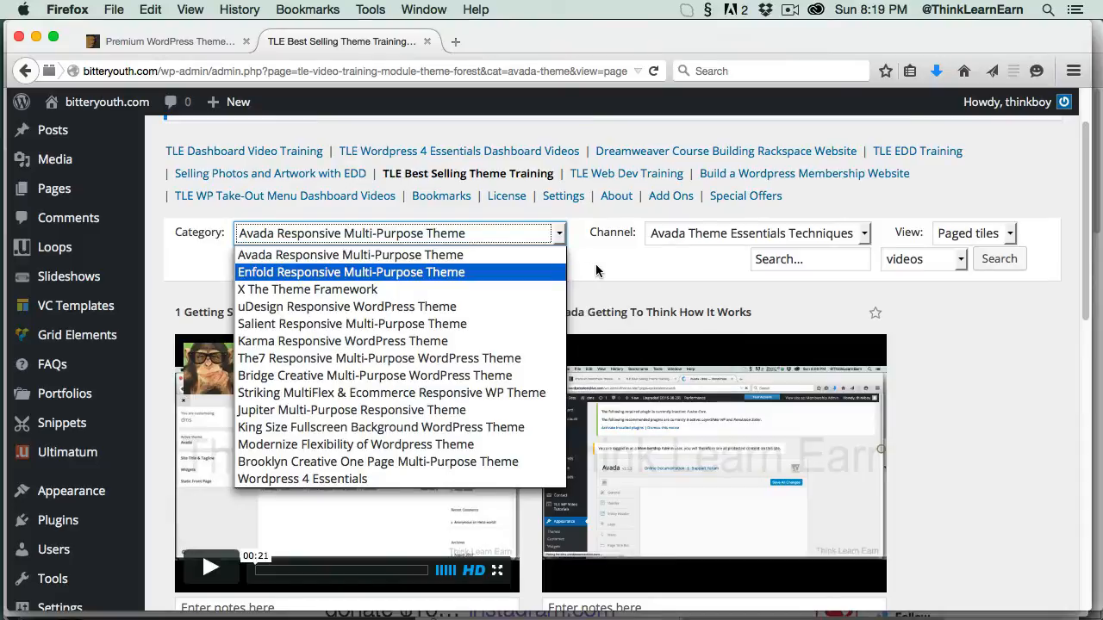
pyautogui.click(349, 254)
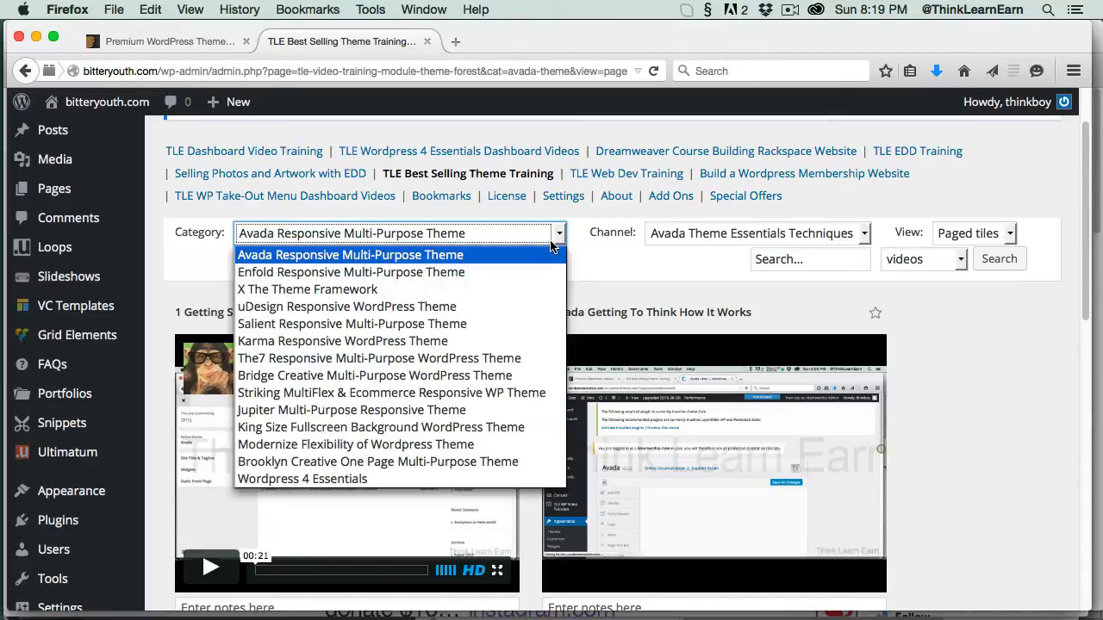
pyautogui.moveTo(378, 358)
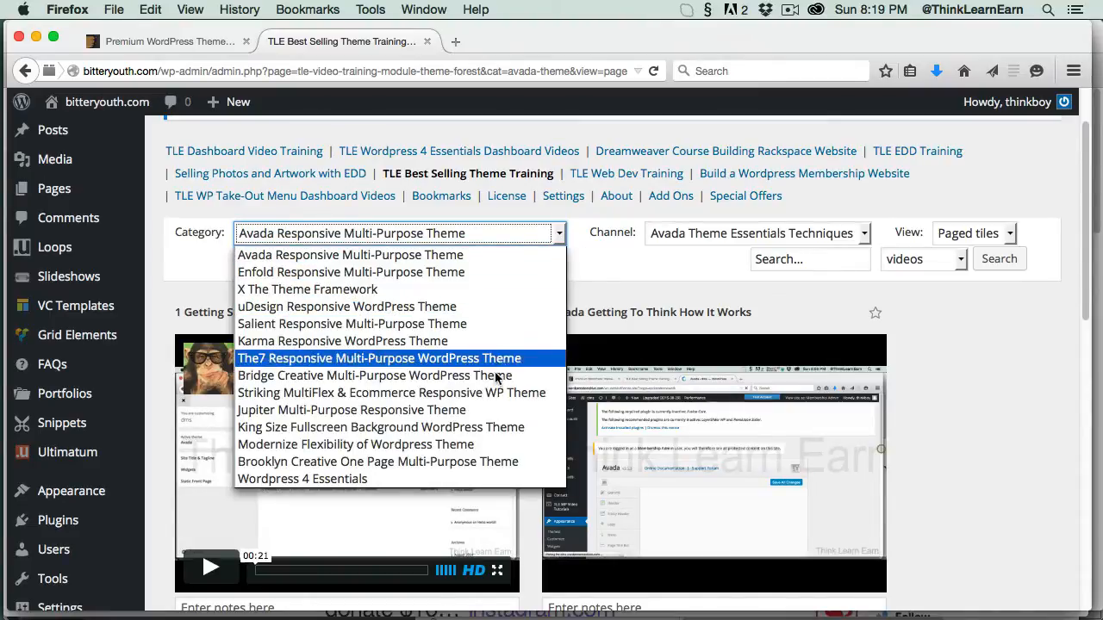
pyautogui.moveTo(351, 254)
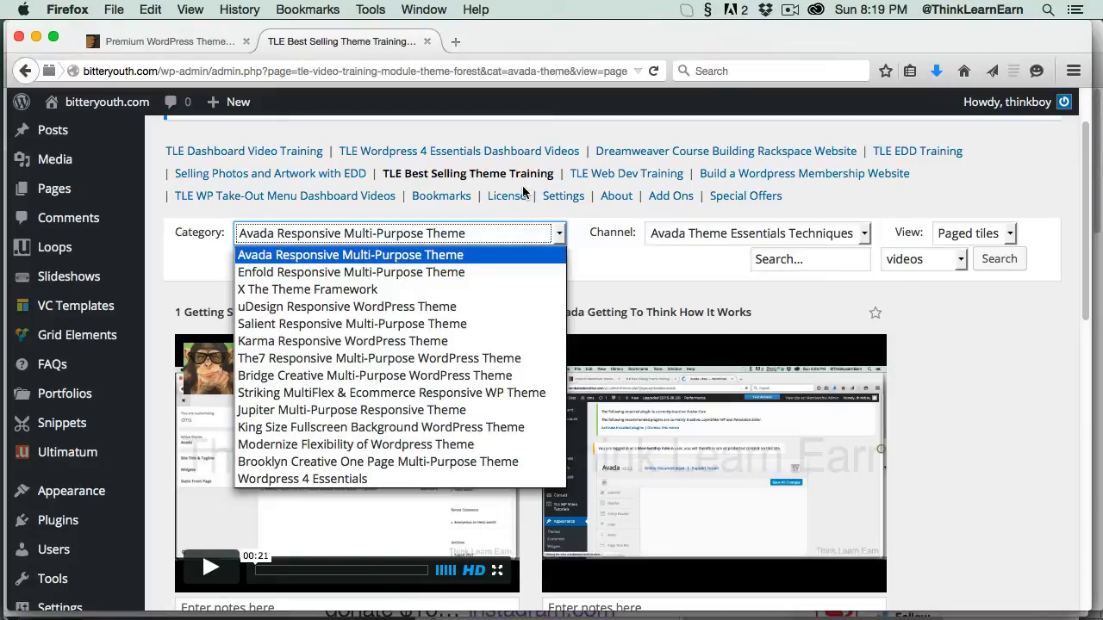
pyautogui.click(350, 254)
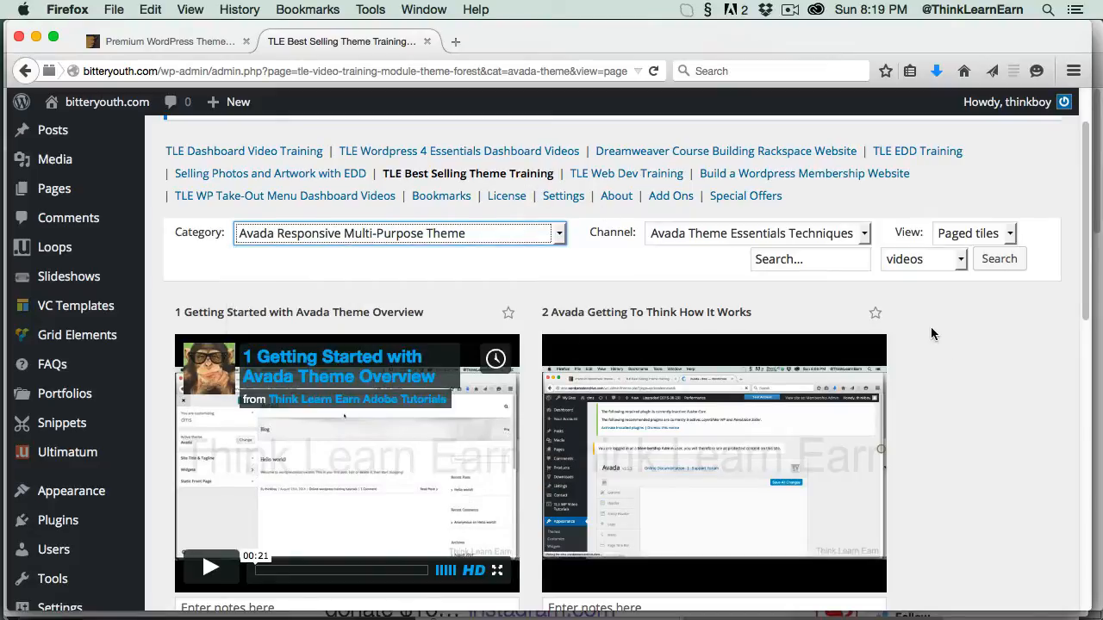